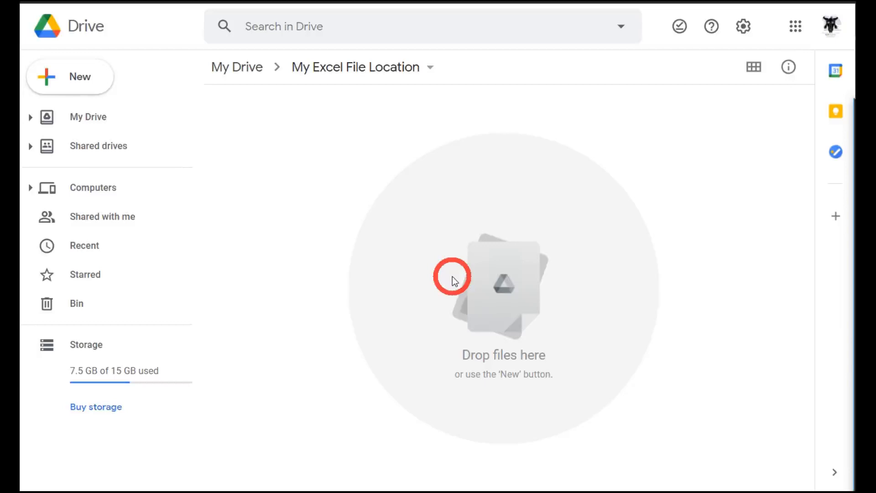
pyautogui.moveTo(470, 376)
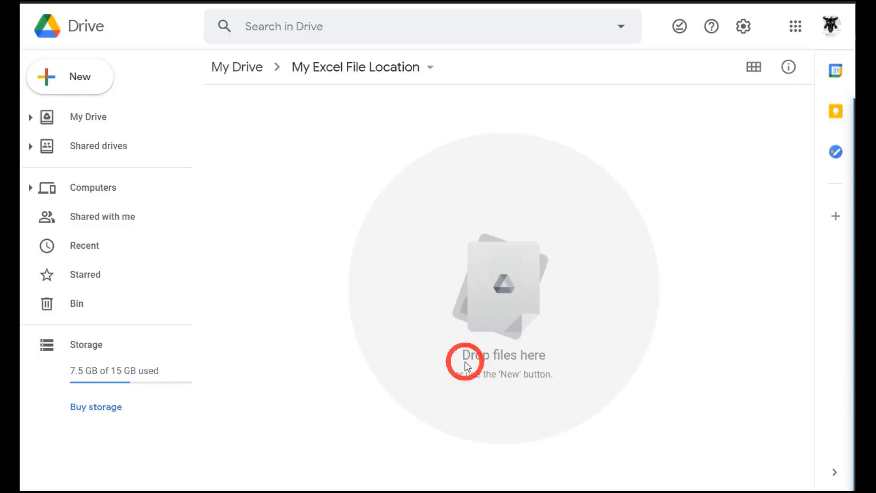
pyautogui.moveTo(580, 339)
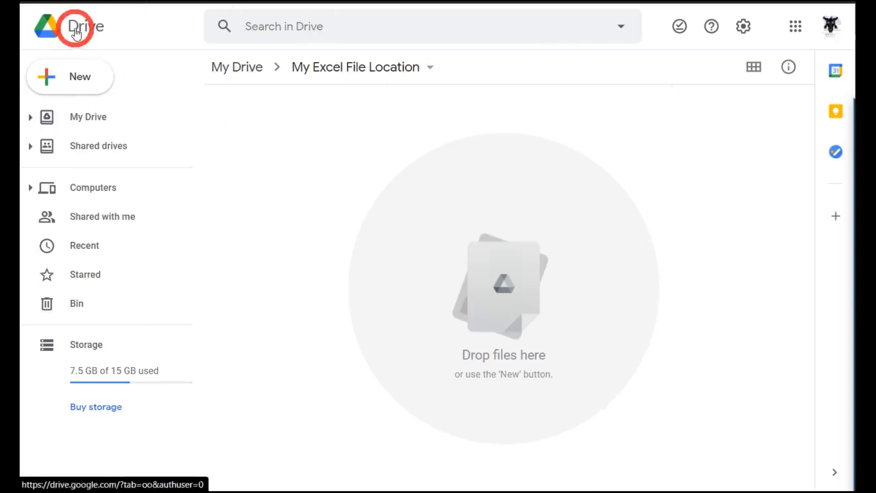
pyautogui.moveTo(268, 88)
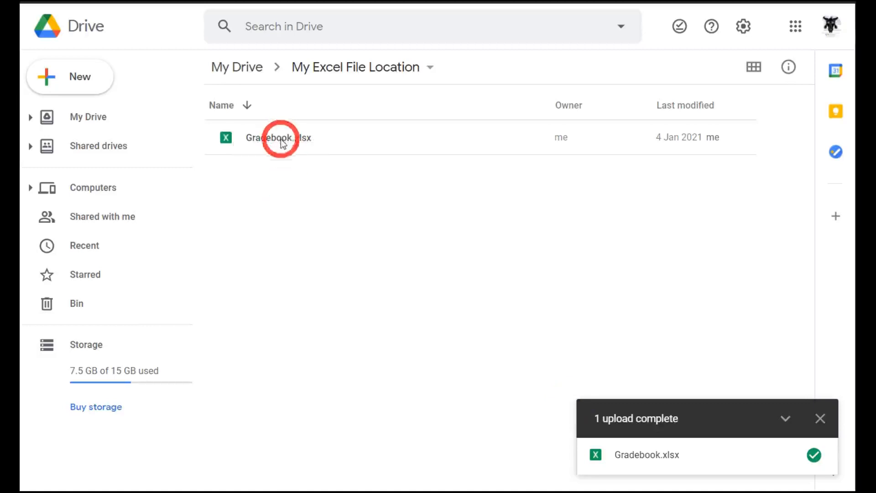
pyautogui.moveTo(281, 143)
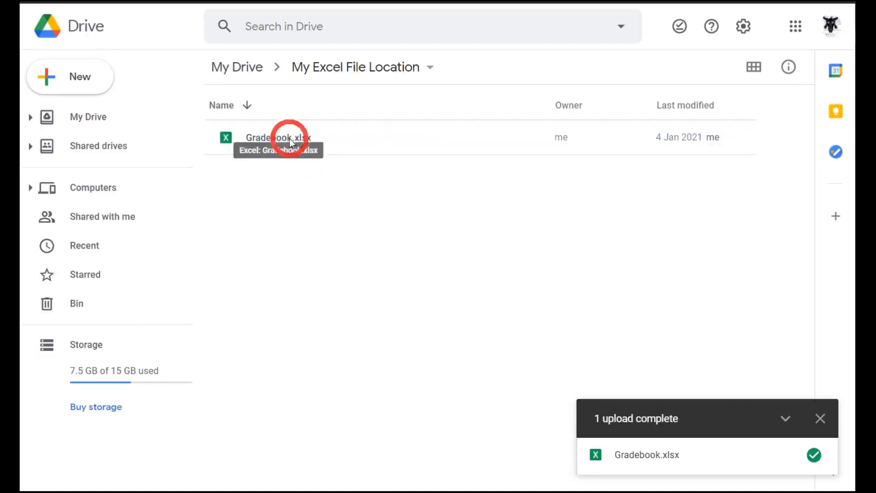
pyautogui.click(288, 138)
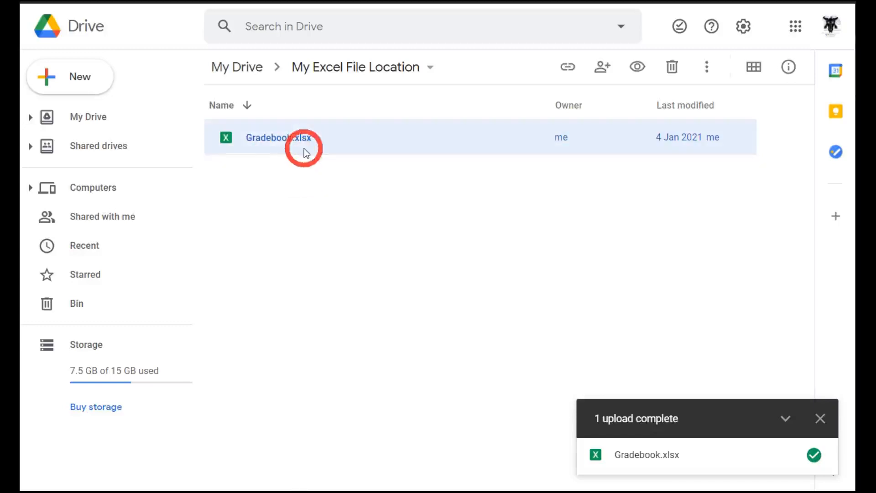
pyautogui.click(672, 67)
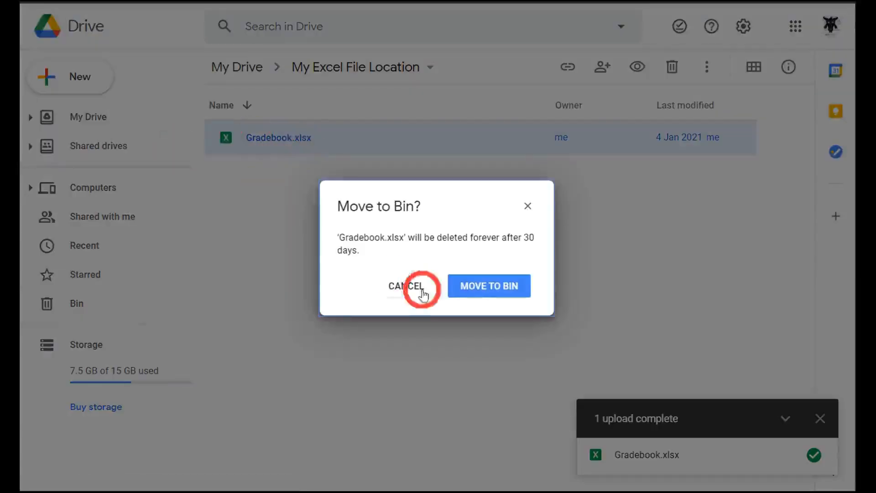
pyautogui.click(489, 285)
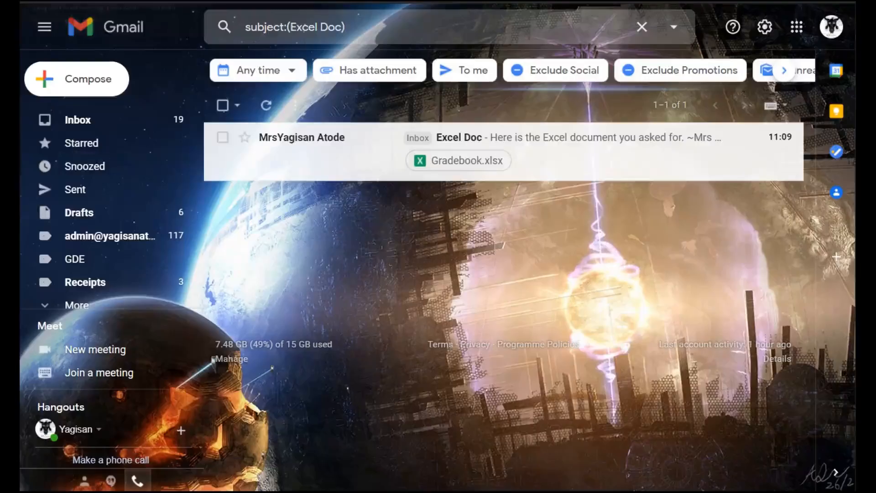
pyautogui.moveTo(466, 147)
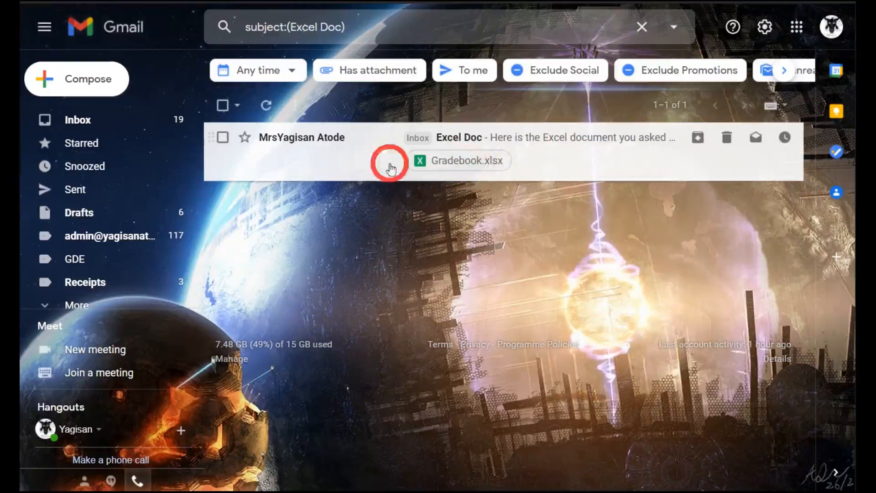
pyautogui.moveTo(567, 162)
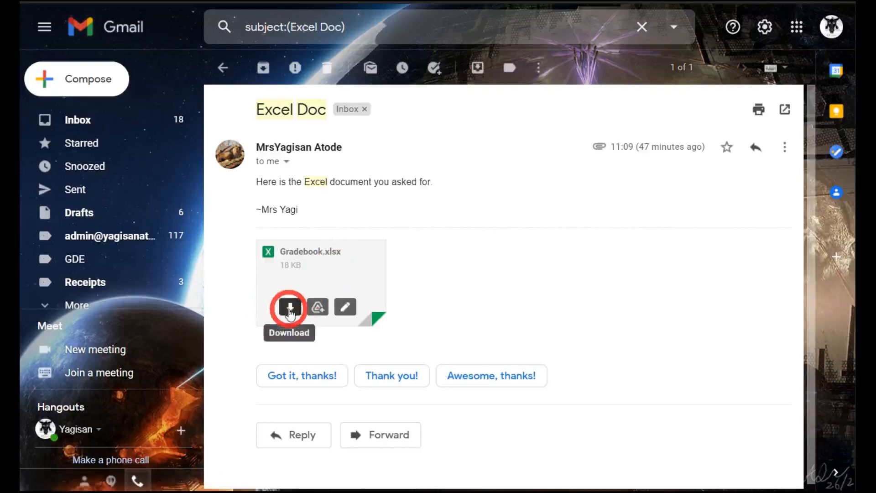
pyautogui.moveTo(345, 307)
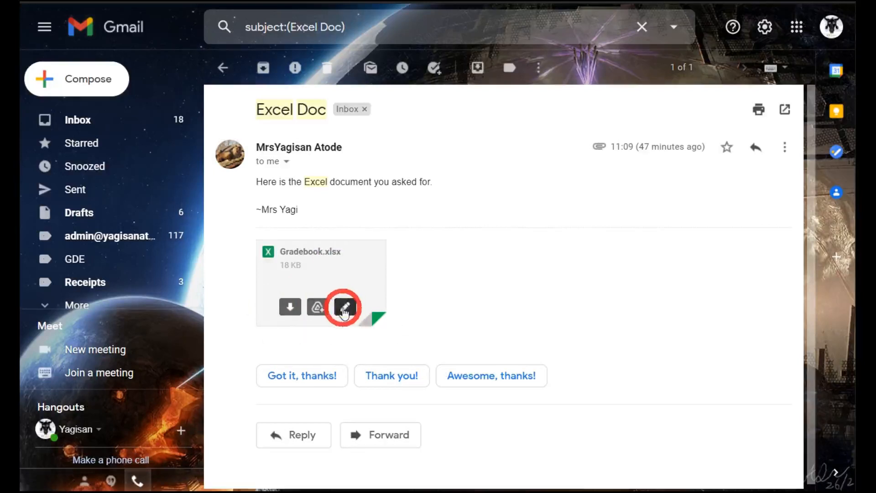
pyautogui.moveTo(344, 306)
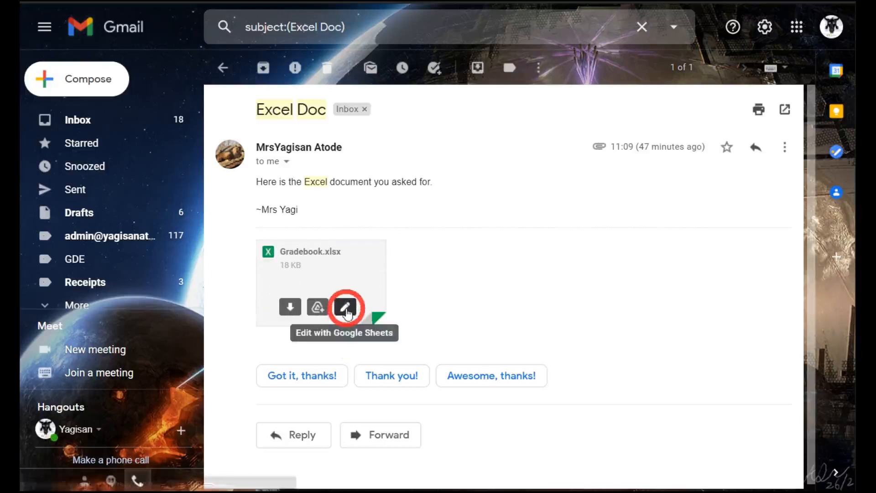
# Send the Gradebook.xlsx attachment from the Excel Doc email to Google Sheets for editing
pyautogui.click(344, 306)
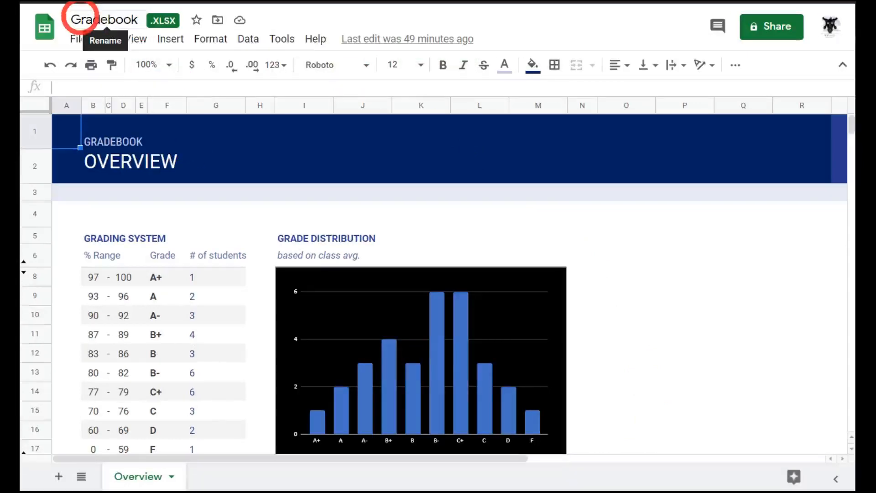
pyautogui.moveTo(179, 27)
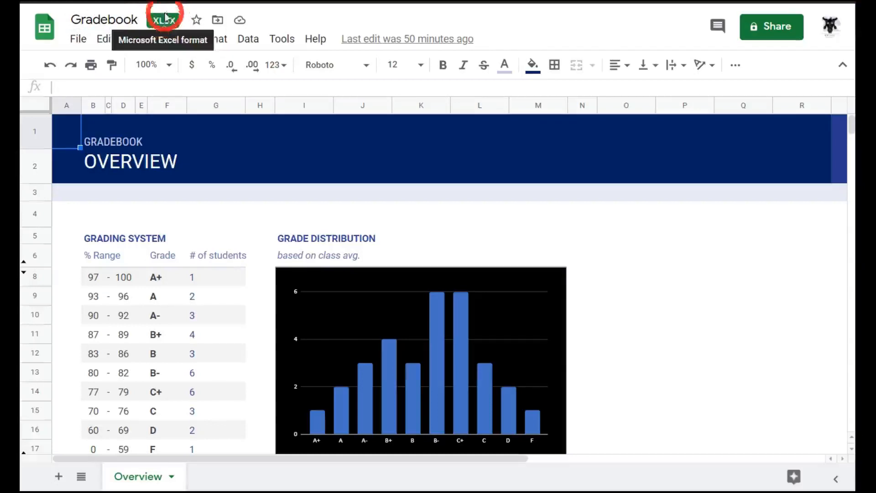
pyautogui.moveTo(165, 20)
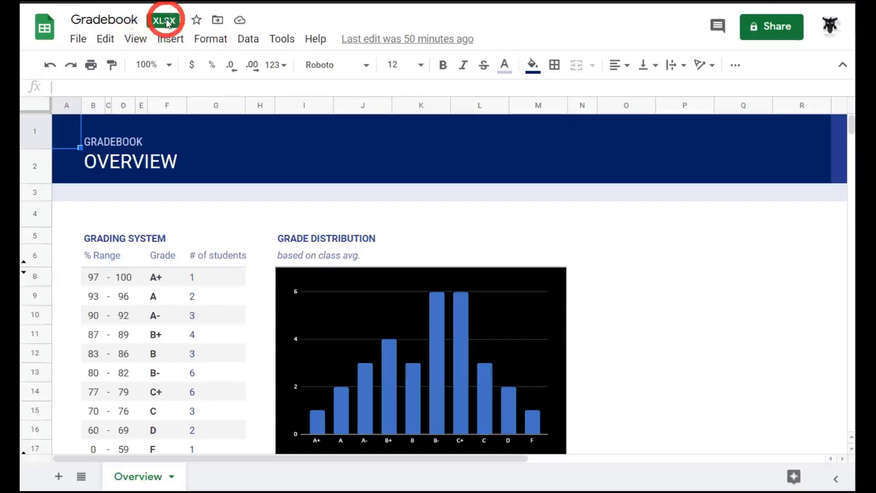
pyautogui.moveTo(229, 249)
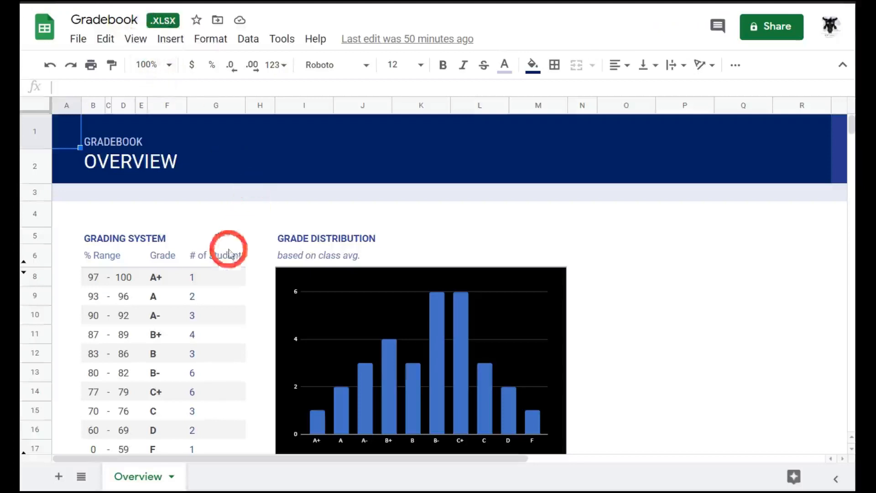
pyautogui.moveTo(519, 392)
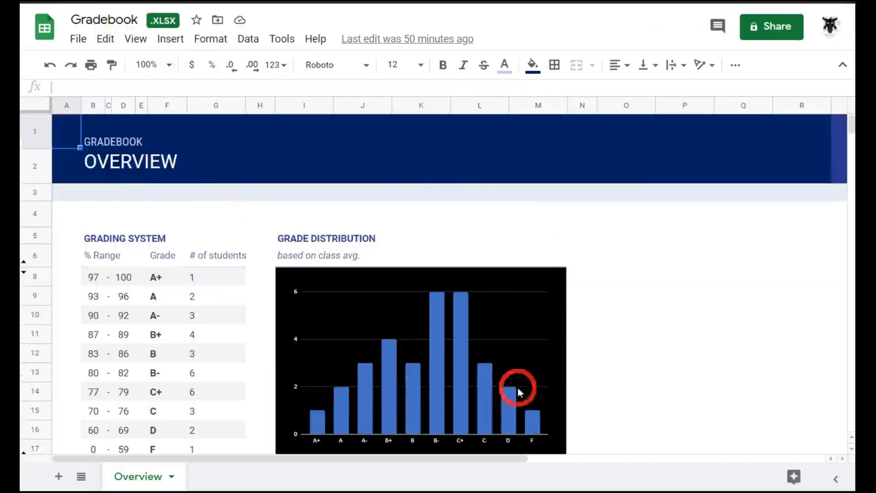
# Change the # of students to 2 for A+, 4 for A and 6 for B+, refreshing the distribution chart
pyautogui.click(216, 277)
pyautogui.write('2')
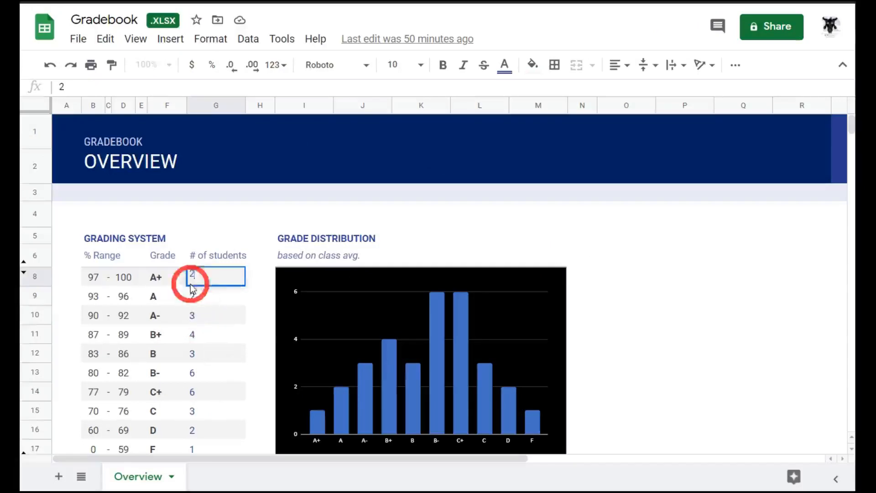
pyautogui.write('4')
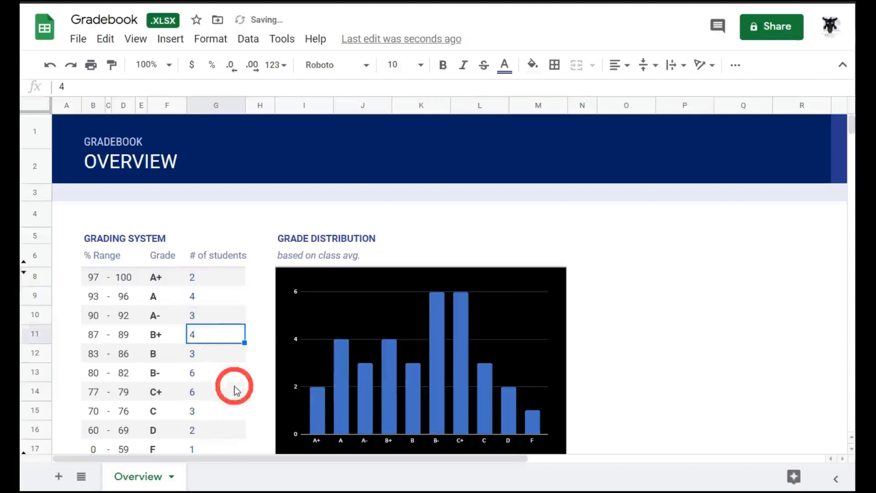
pyautogui.write('6')
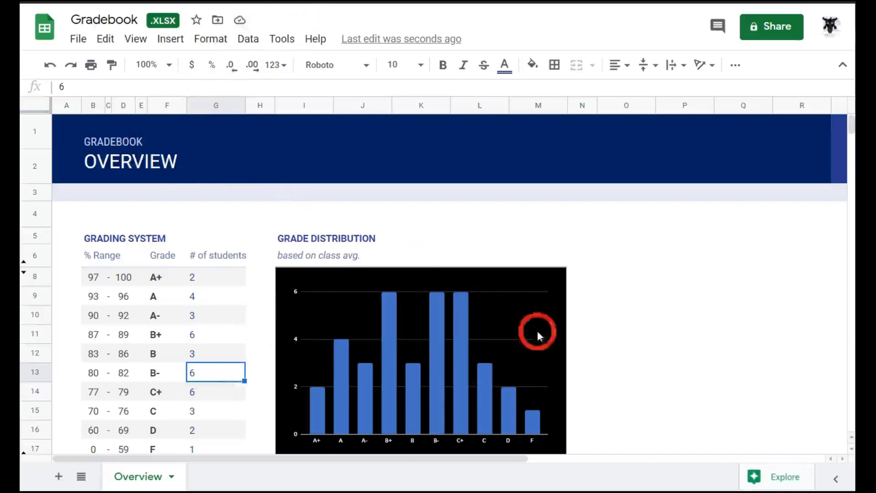
pyautogui.moveTo(391, 245)
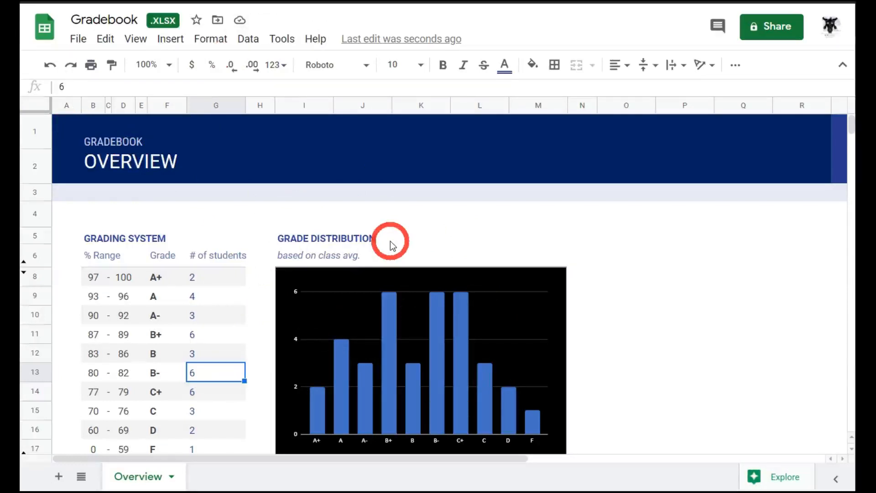
pyautogui.scroll(-3)
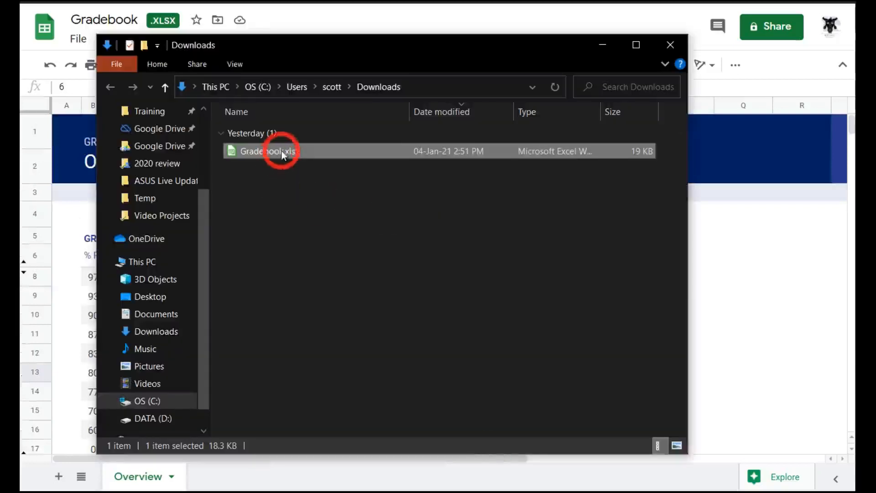
# Show the context actions for the downloaded Gradebook.xlsx in Downloads, then dismiss them
pyautogui.rightClick(279, 151)
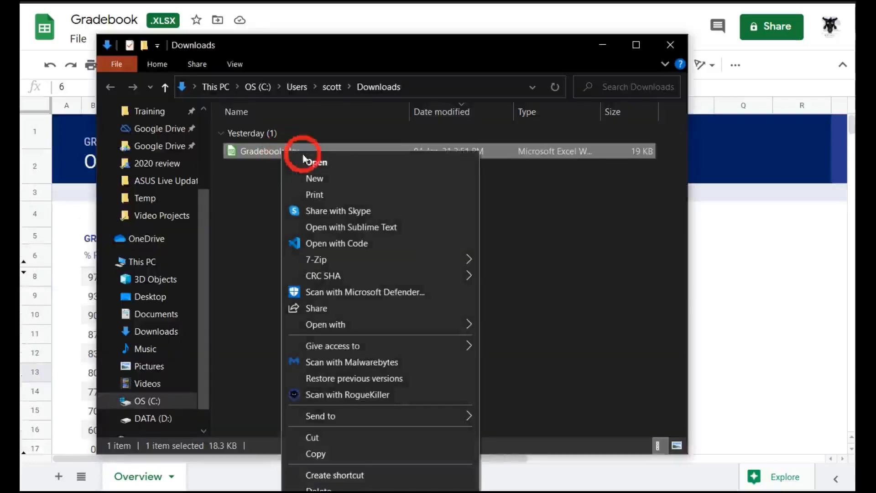
pyautogui.click(533, 330)
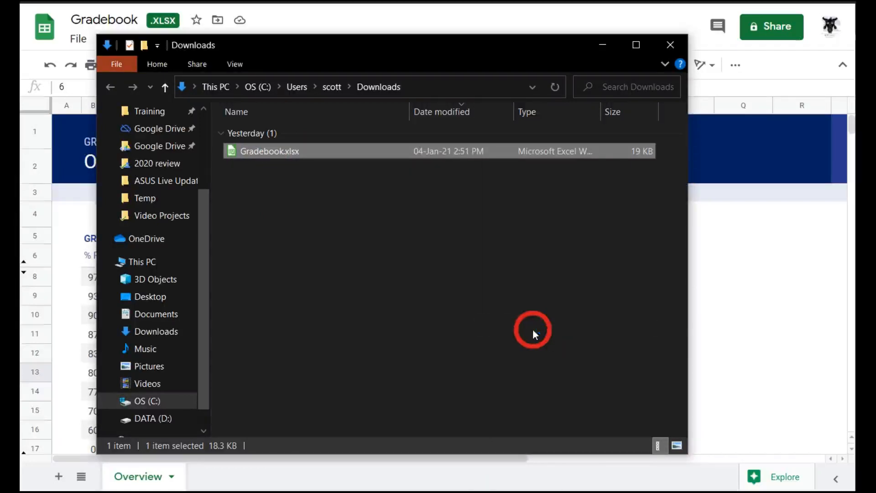
# Open the downloaded Gradebook.xlsx in Excel, then return to the Excel Doc email in Gmail
pyautogui.doubleClick(269, 150)
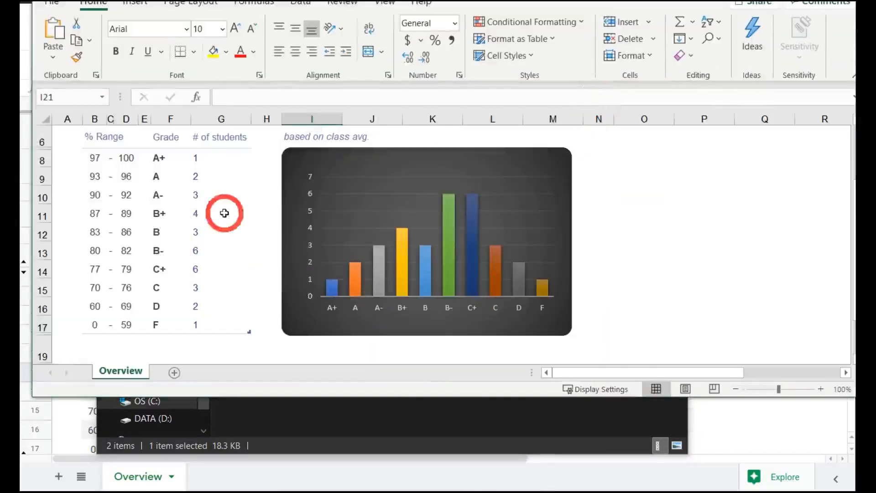
pyautogui.moveTo(357, 179)
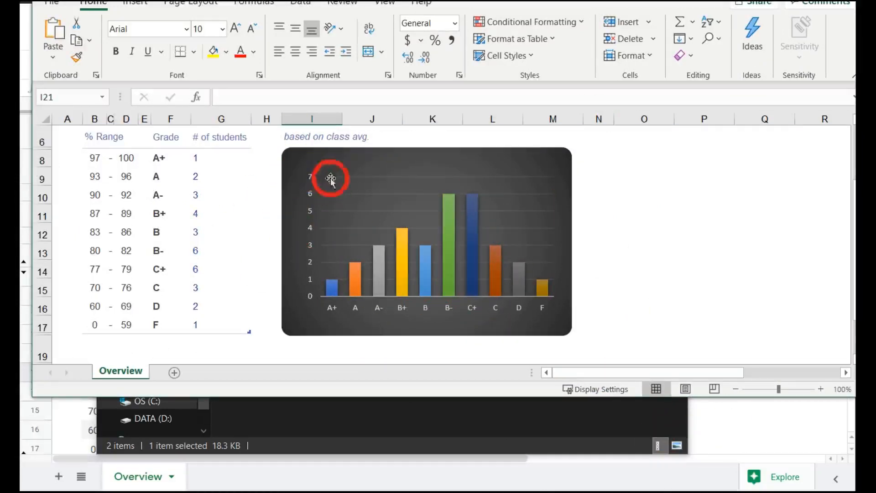
pyautogui.moveTo(762, 439)
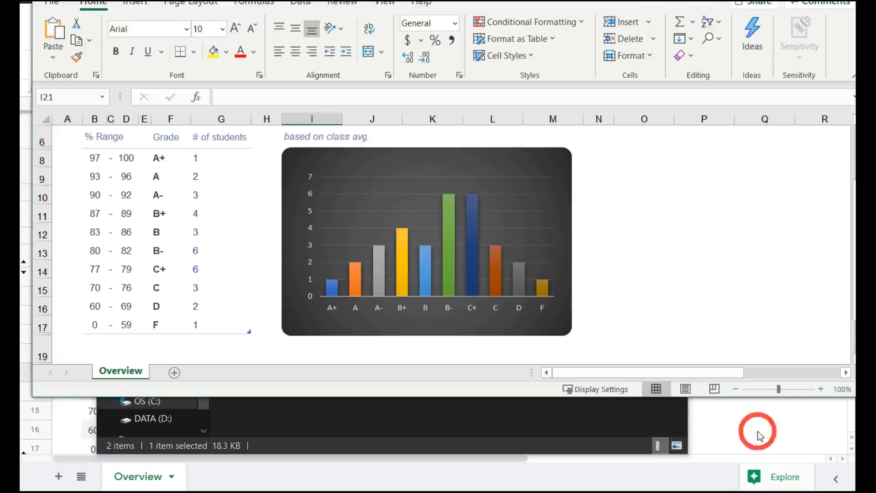
pyautogui.moveTo(321, 371)
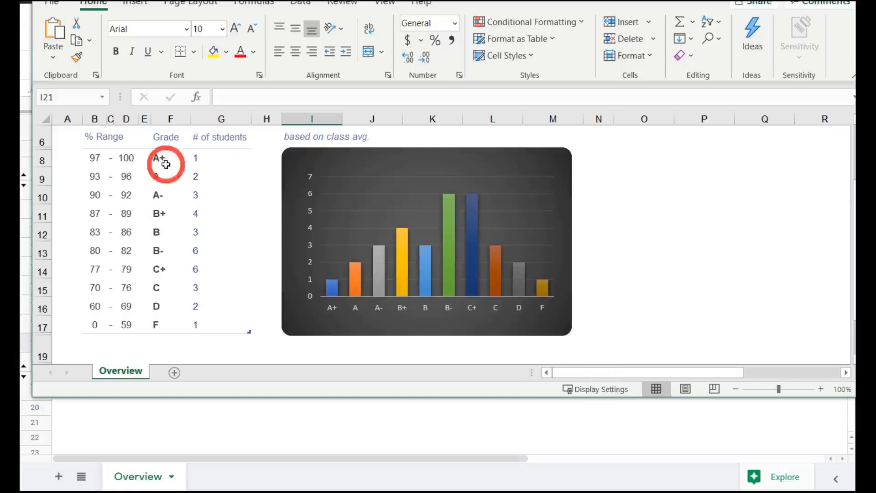
pyautogui.moveTo(259, 304)
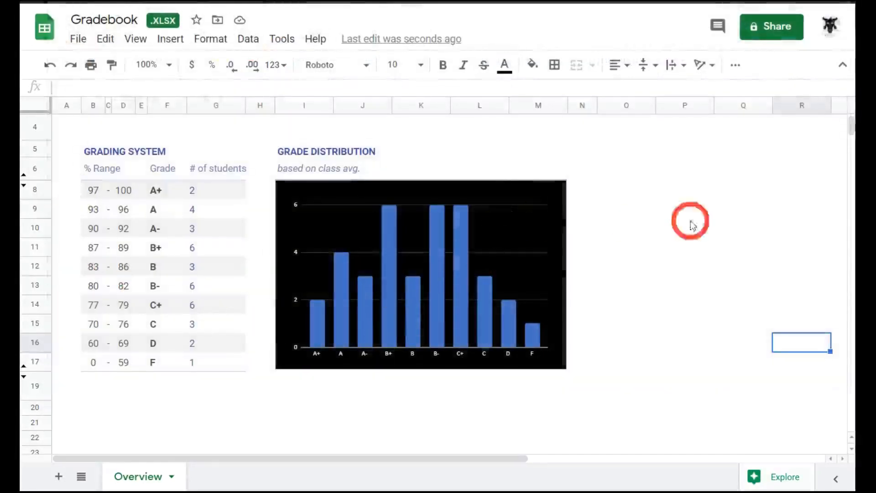
pyautogui.click(743, 207)
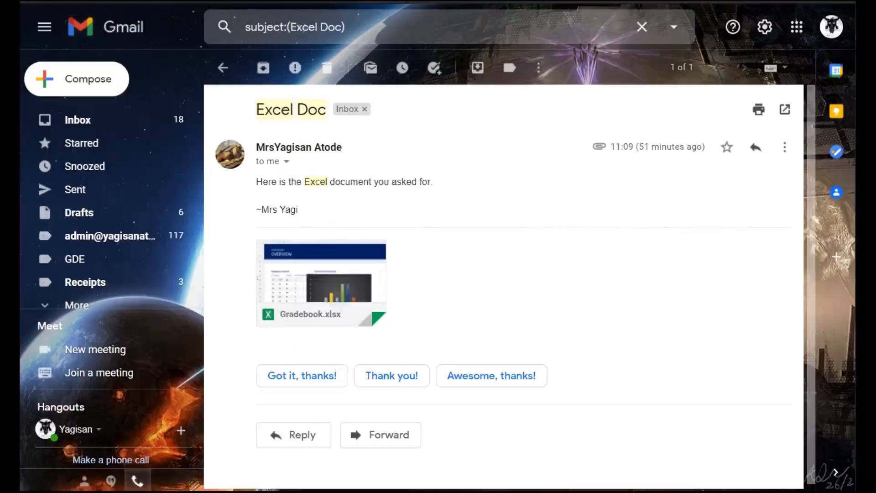
# Start moving the gradebook and show the My Drive folder list in the picker
pyautogui.click(321, 282)
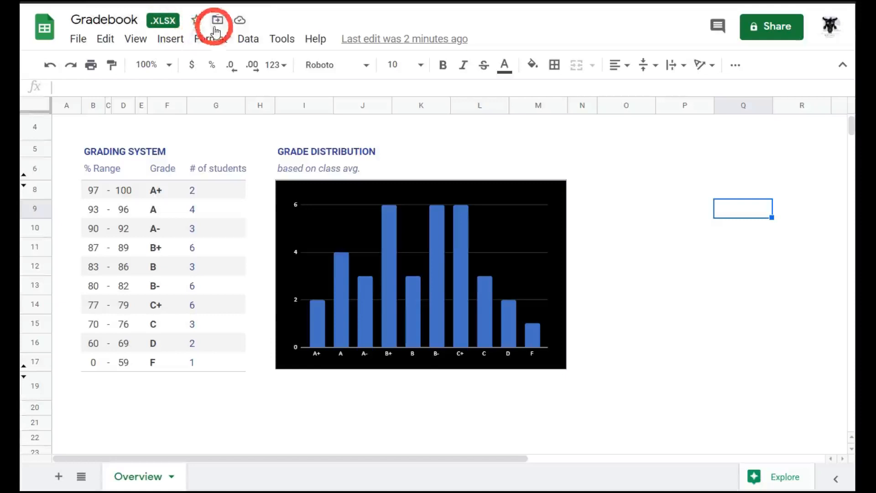
pyautogui.click(216, 20)
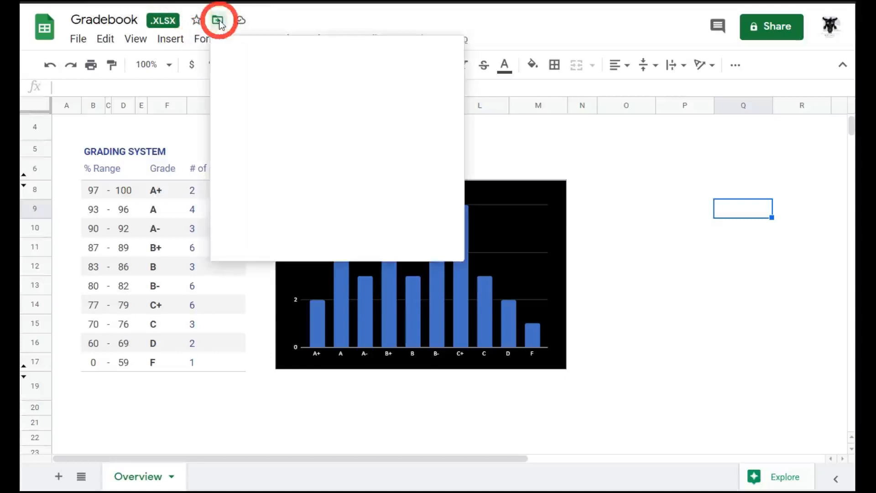
pyautogui.moveTo(243, 89)
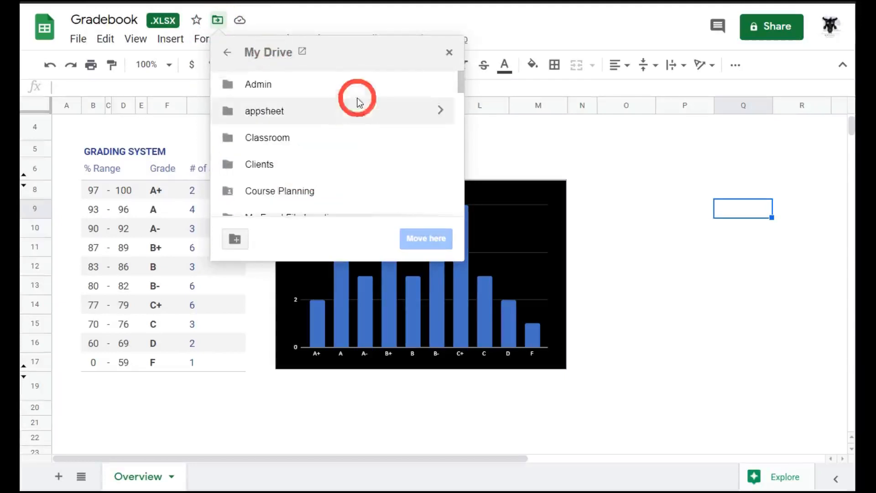
pyautogui.scroll(-3)
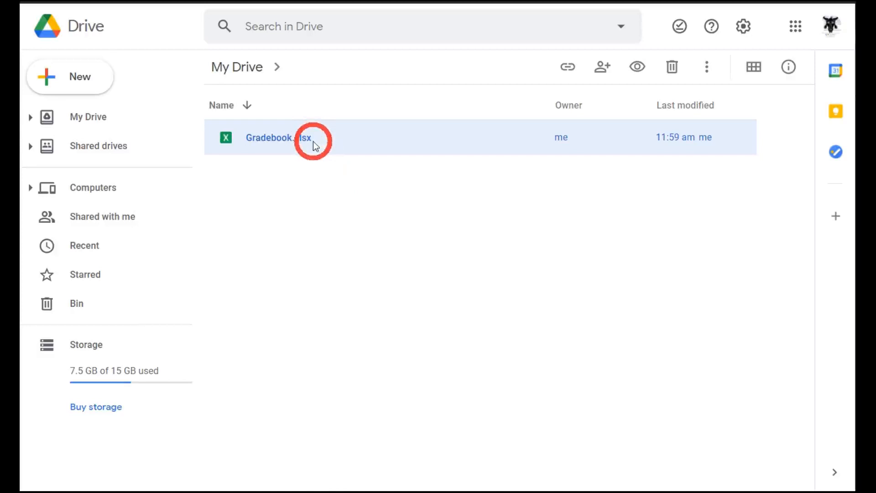
# Download Gradebook.xlsx from My Drive and reveal Gradebook (1).xlsx in the Downloads folder
pyautogui.click(706, 67)
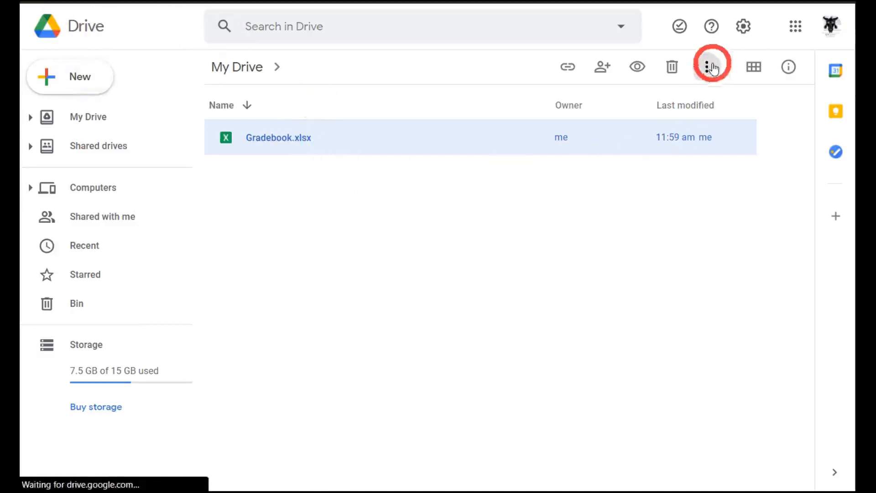
pyautogui.click(706, 67)
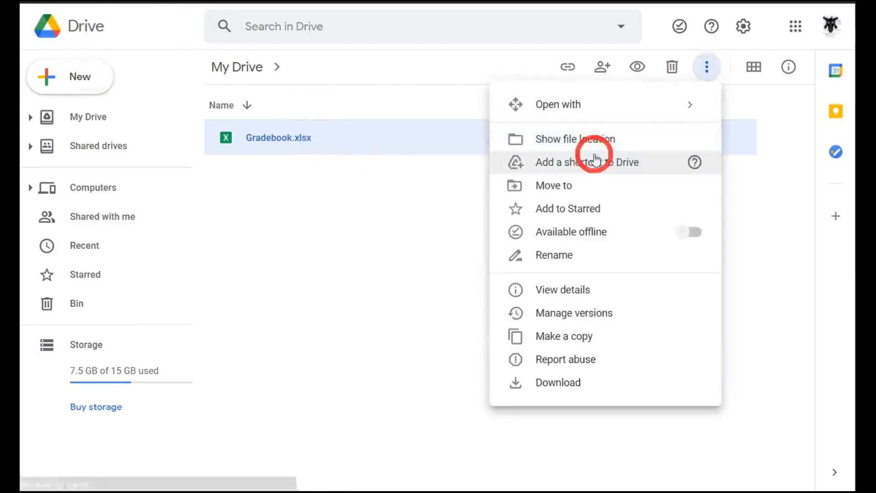
pyautogui.click(557, 382)
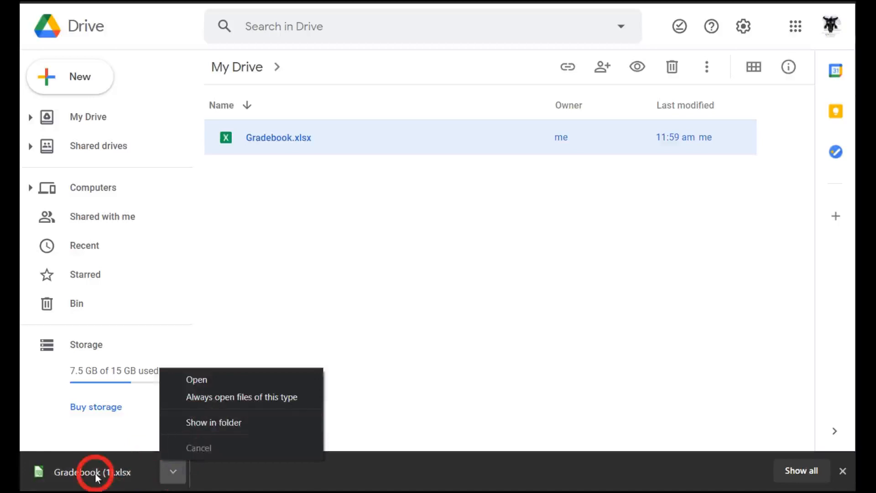
pyautogui.click(213, 422)
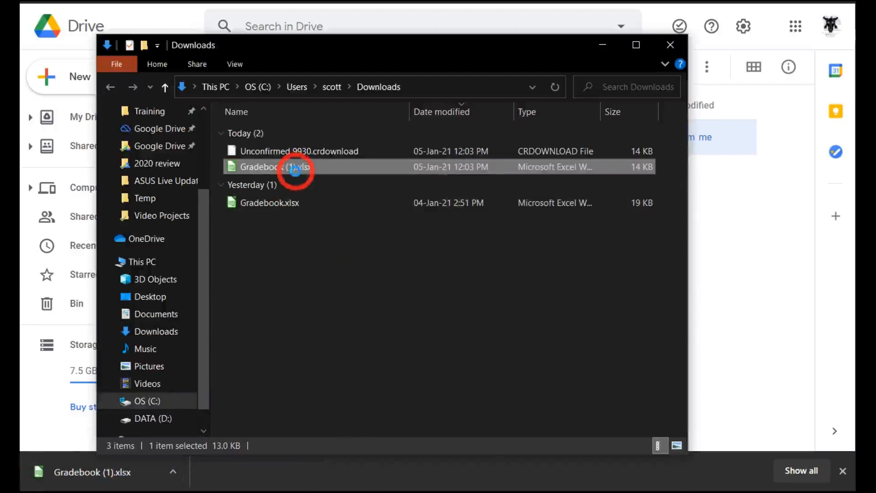
# Open Gradebook (1).xlsx in Excel with editing enabled and review its grade distribution chart
pyautogui.rightClick(288, 166)
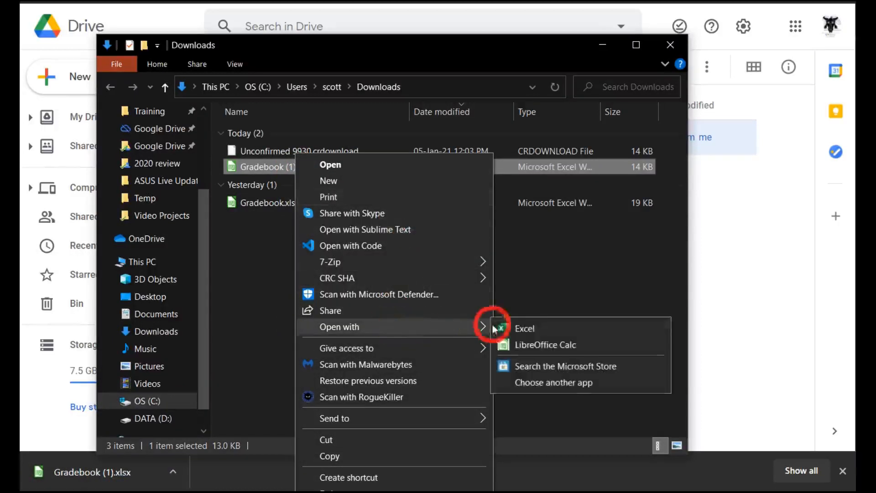
pyautogui.click(525, 328)
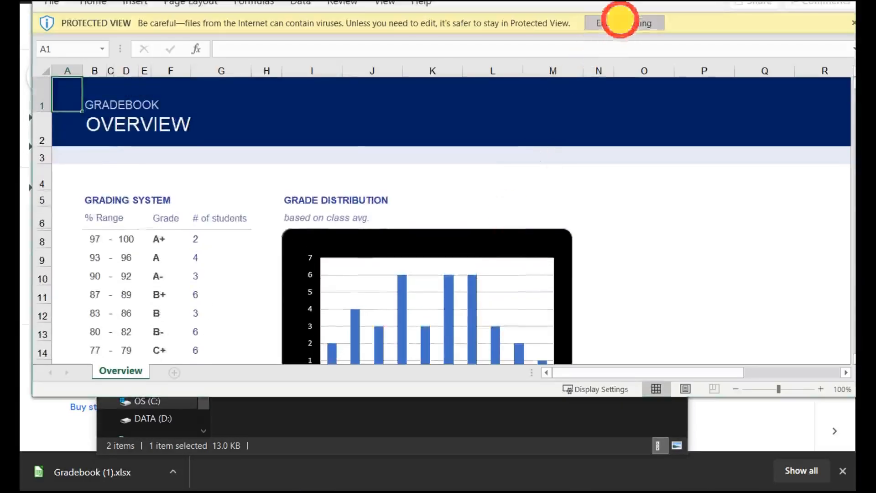
pyautogui.click(624, 23)
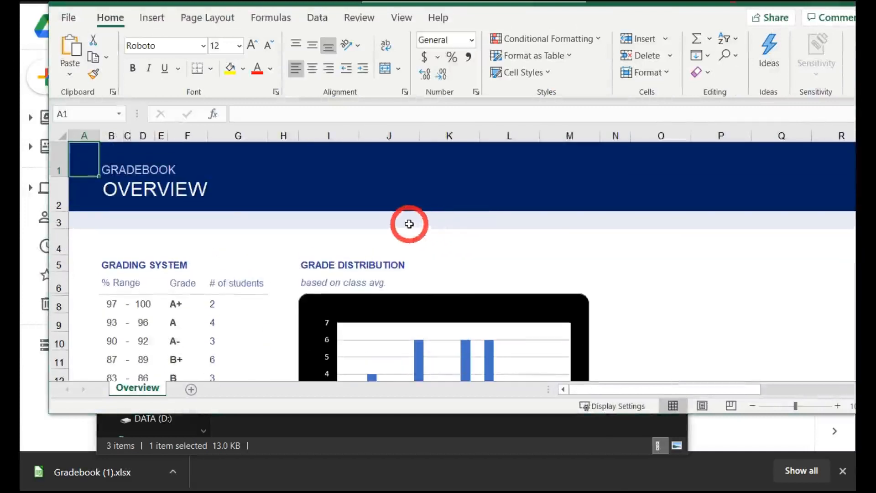
pyautogui.scroll(-3)
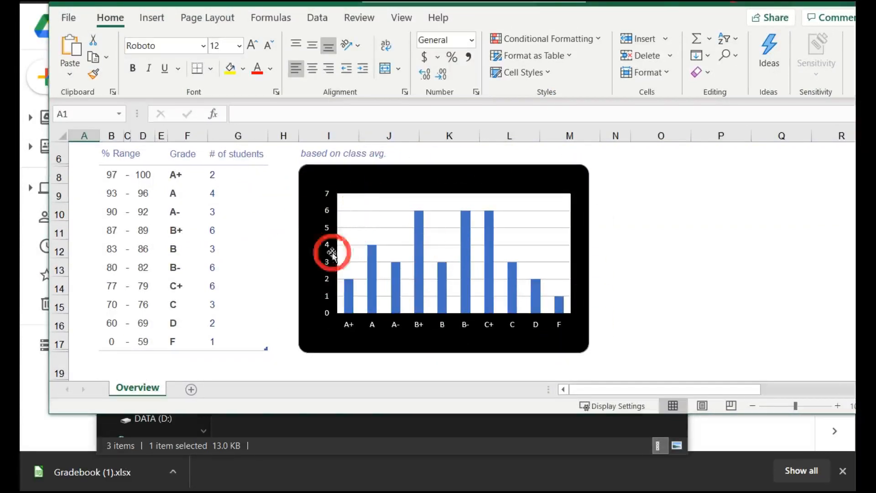
pyautogui.moveTo(349, 319)
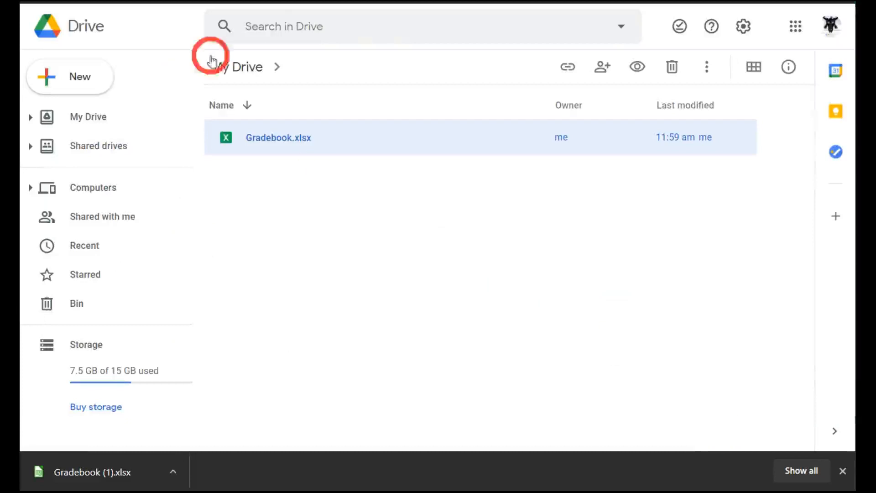
# Open Gradebook.xlsx in Google Sheets showing the edited counts and chart beside the Excel window
pyautogui.doubleClick(279, 138)
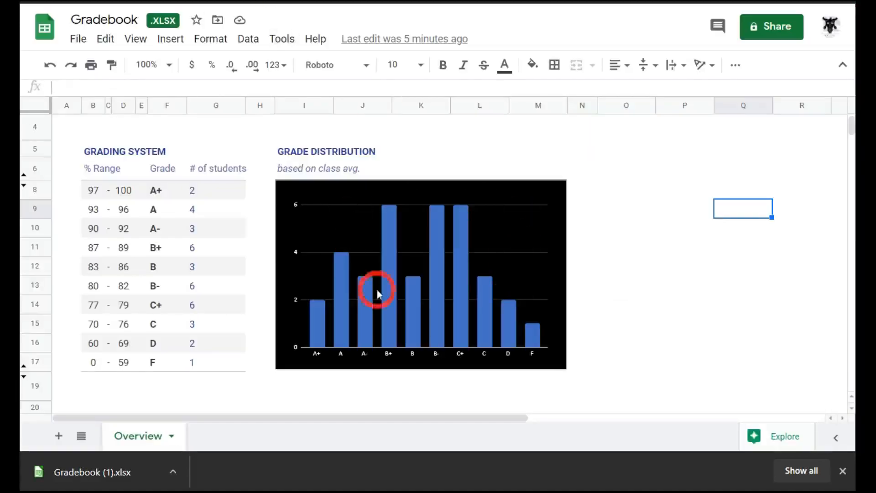
pyautogui.moveTo(493, 480)
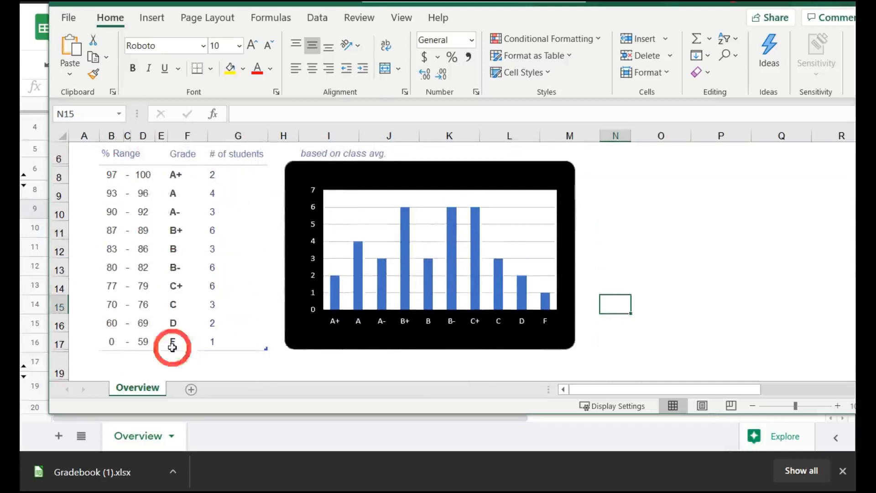
pyautogui.moveTo(370, 424)
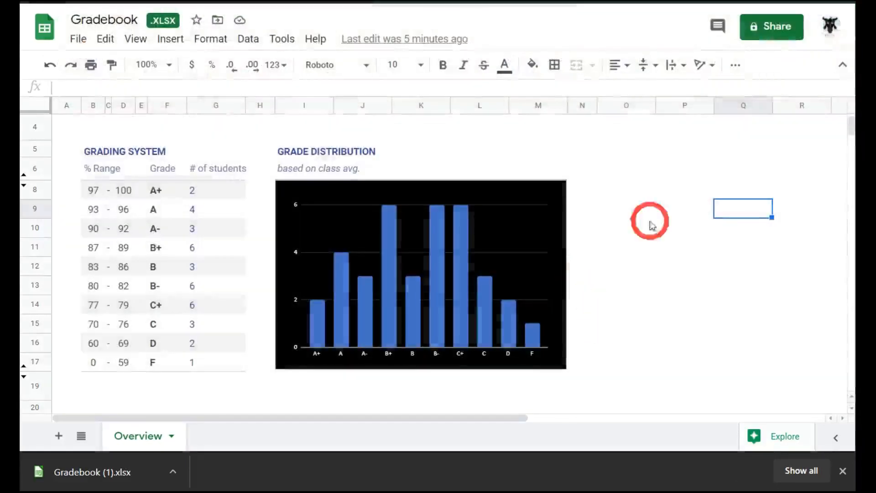
pyautogui.moveTo(366, 144)
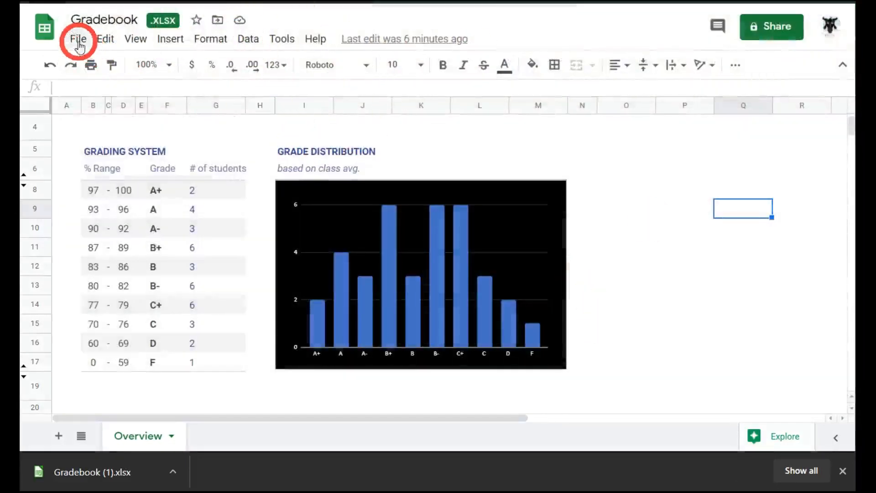
# Download the gradebook from Google Sheets as a Microsoft Excel (.xlsx) workbook, Gradebook (2).xlsx
pyautogui.click(79, 38)
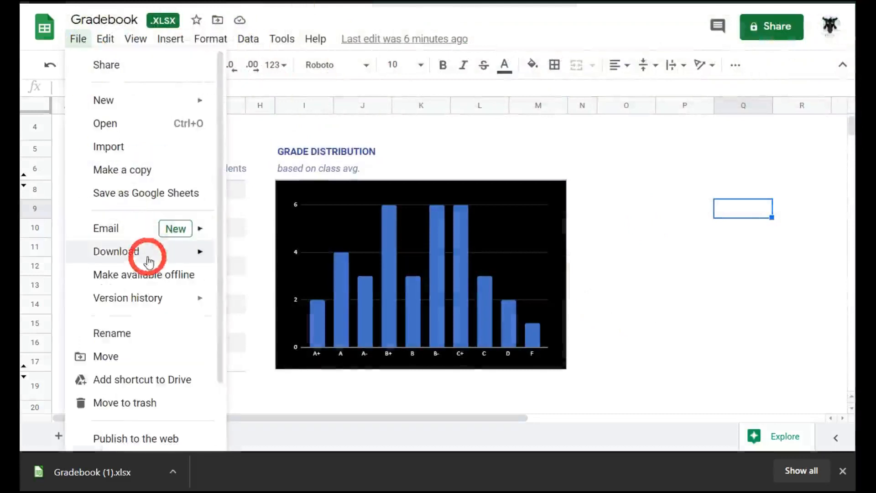
pyautogui.click(116, 252)
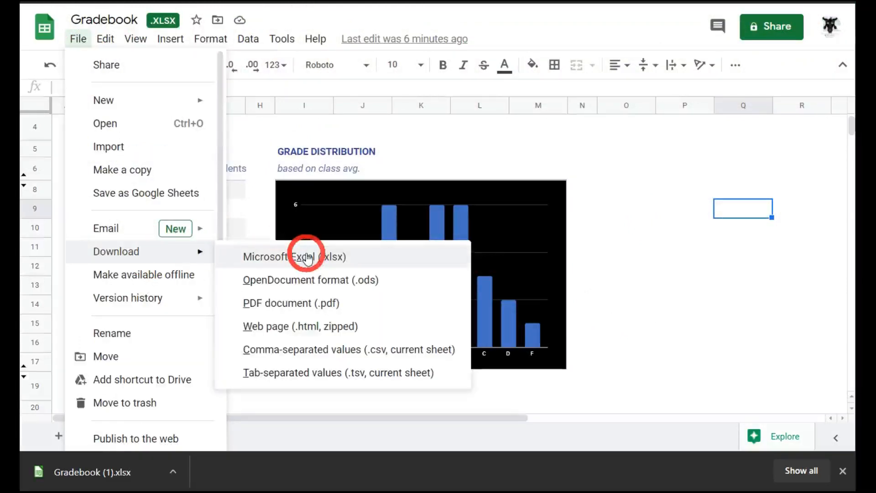
pyautogui.click(306, 258)
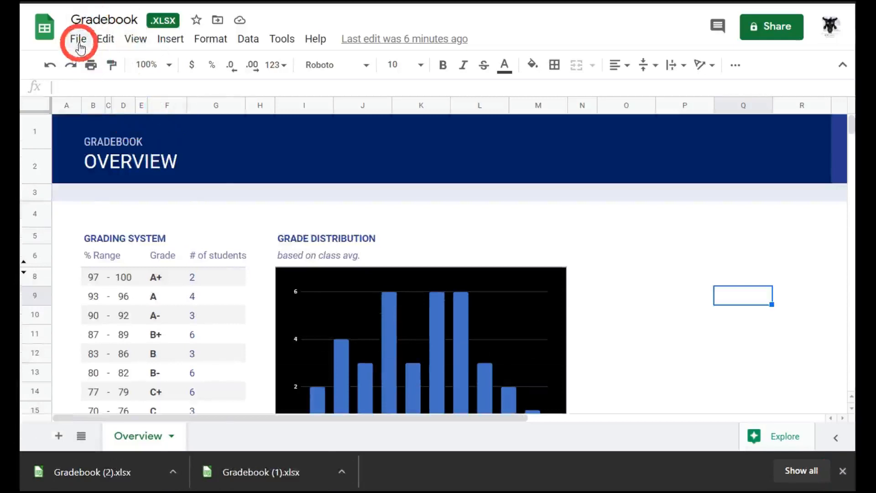
# Convert the gradebook into a native Google Sheets file, dropping the .XLSX marker
pyautogui.click(78, 38)
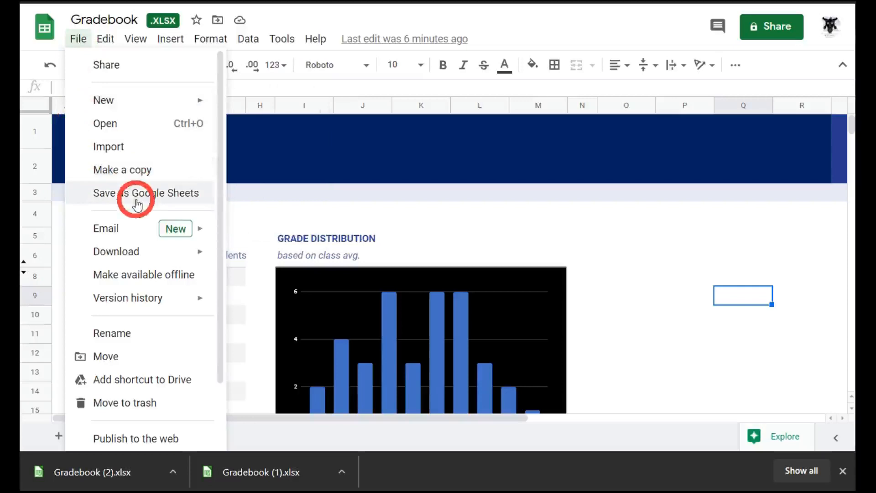
pyautogui.click(137, 193)
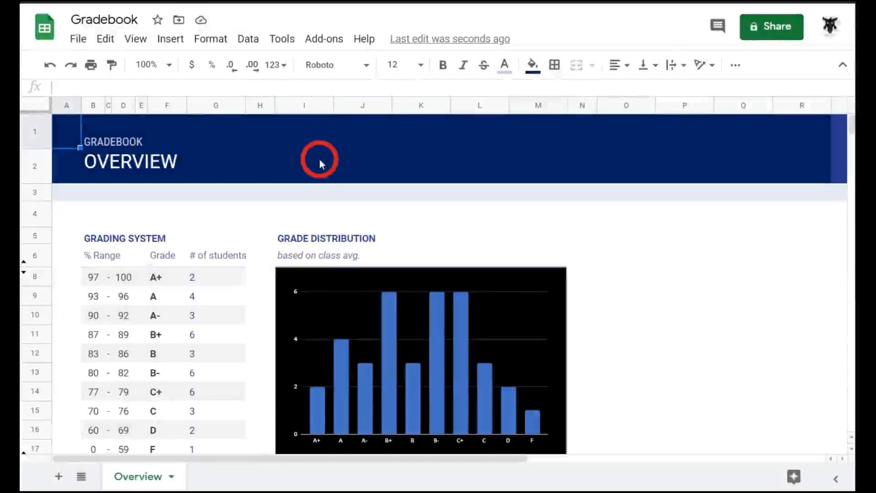
pyautogui.moveTo(481, 157)
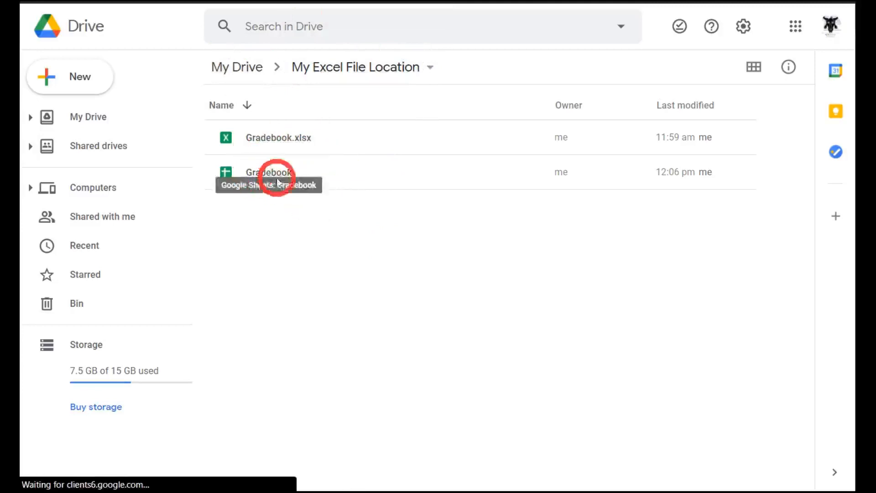
pyautogui.moveTo(325, 193)
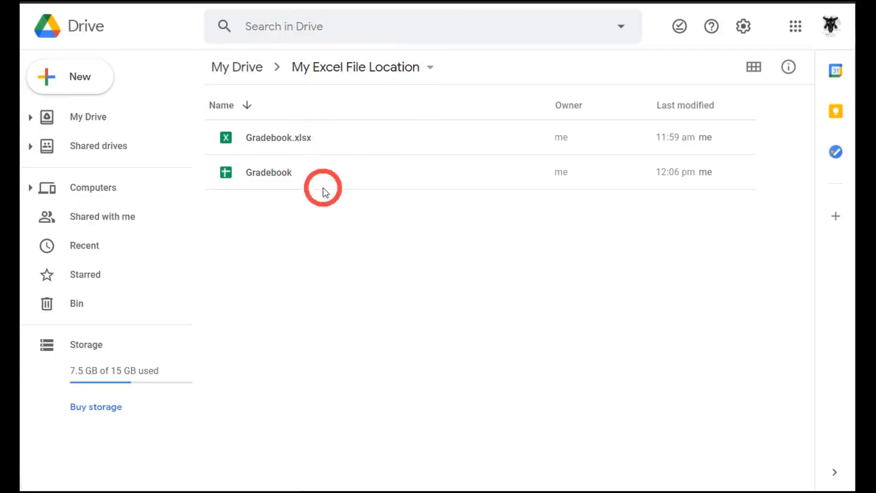
pyautogui.moveTo(330, 195)
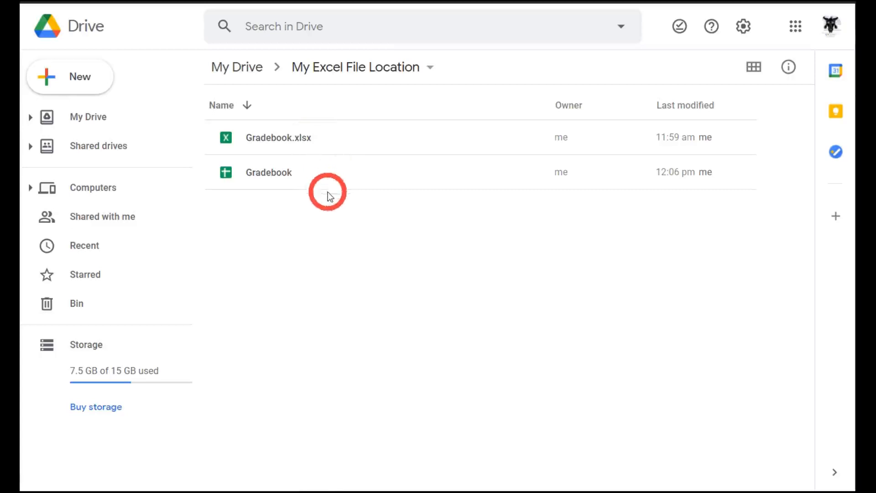
pyautogui.moveTo(367, 253)
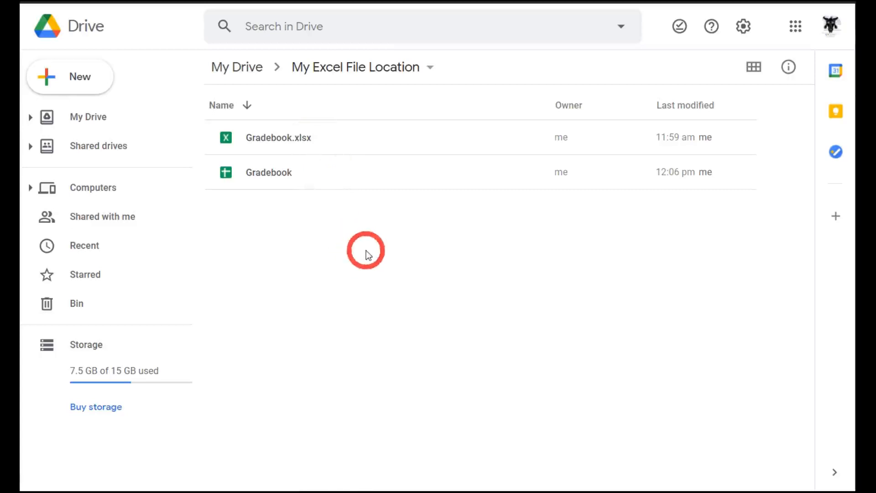